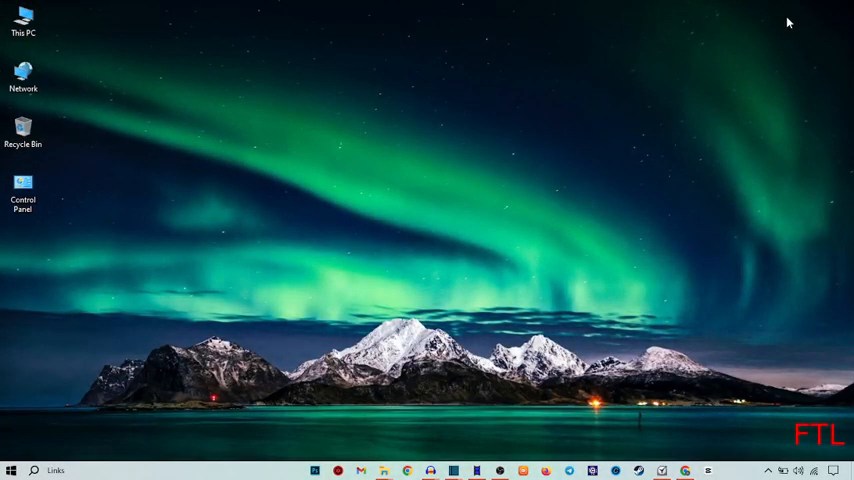
{"action": "mouse_move", "coordinate": [791, 32]}
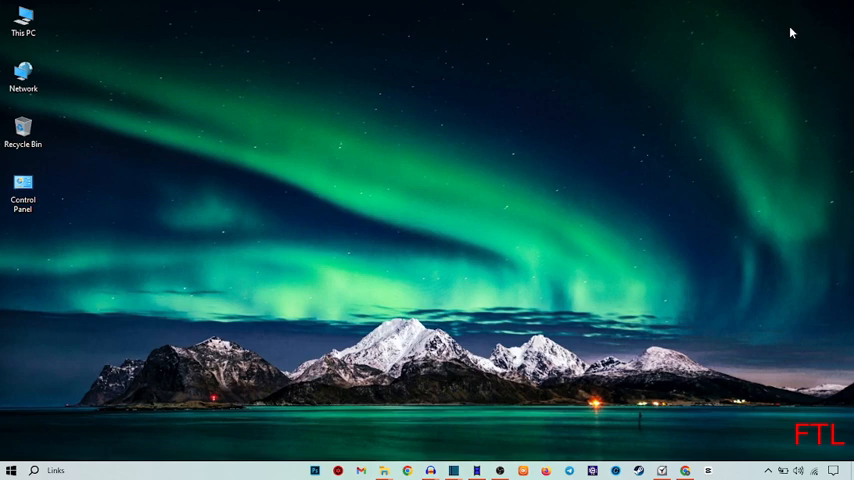
{"action": "mouse_move", "coordinate": [763, 25]}
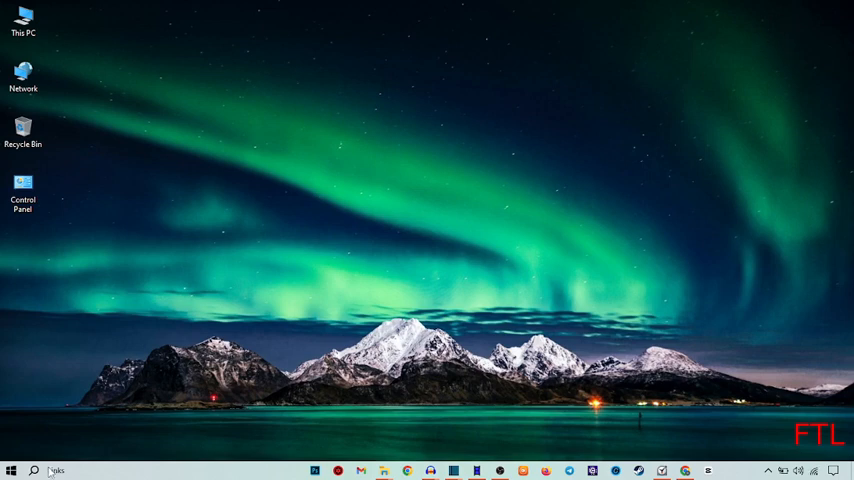
Search Windows for 'co' and launch Command Prompt as administrator
{"action": "left_click", "coordinate": [40, 465]}
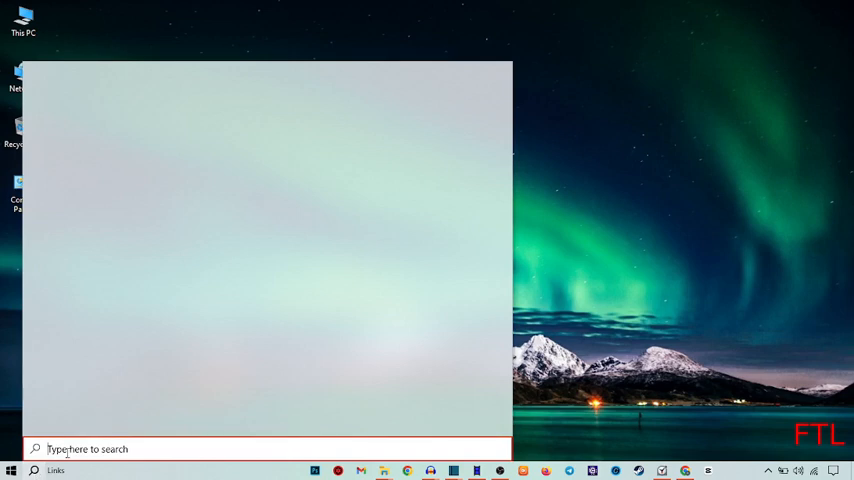
{"action": "type", "text": "co"}
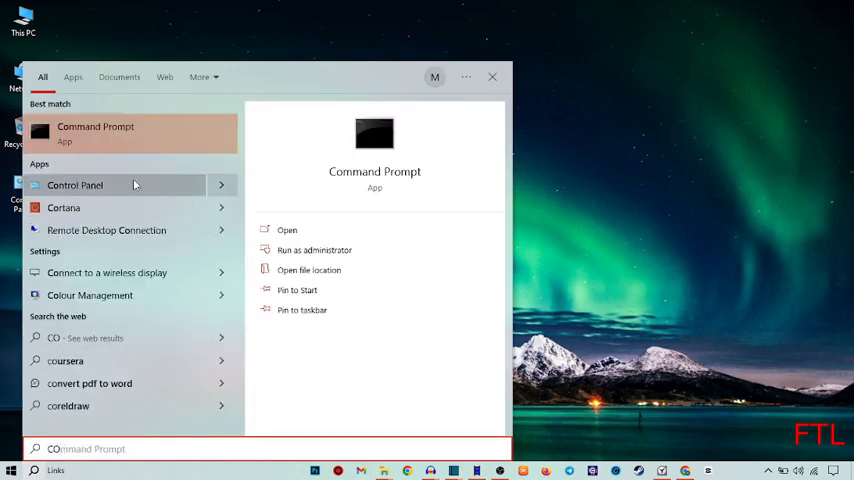
{"action": "mouse_move", "coordinate": [110, 147]}
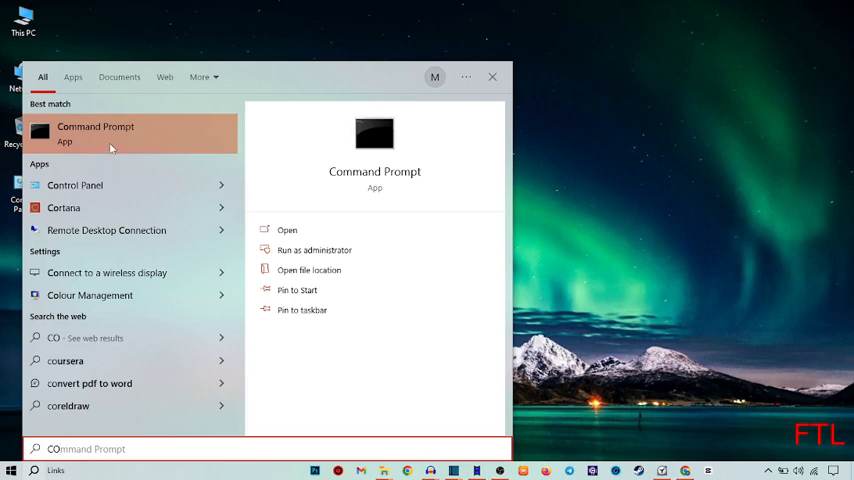
{"action": "mouse_move", "coordinate": [93, 138]}
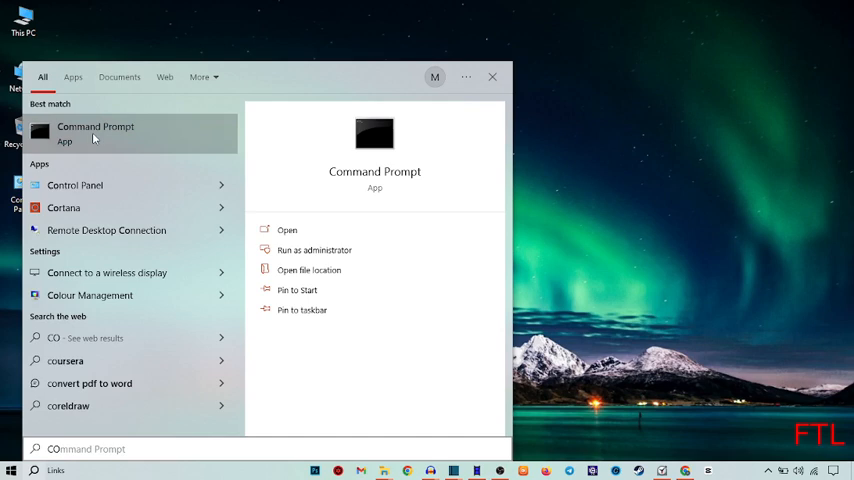
{"action": "right_click", "coordinate": [95, 132]}
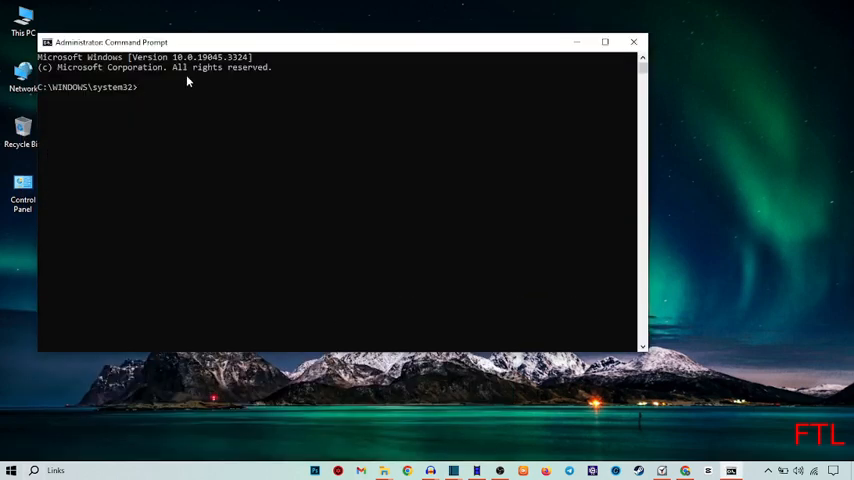
Run the getmac command to list physical MAC addresses and transport names
{"action": "type", "text": "G"}
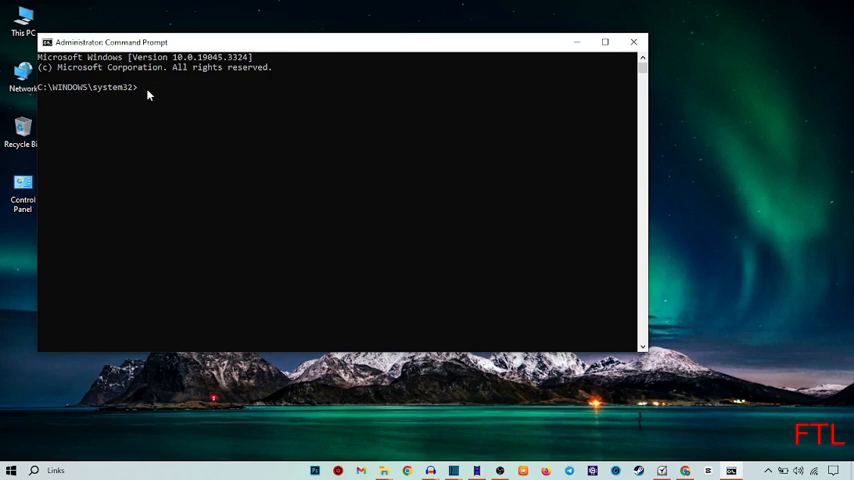
{"action": "type", "text": "getmac"}
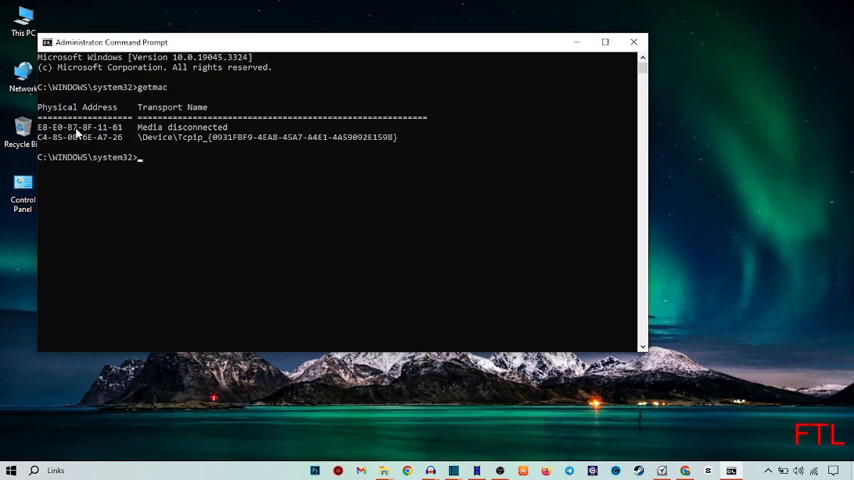
{"action": "mouse_move", "coordinate": [70, 143]}
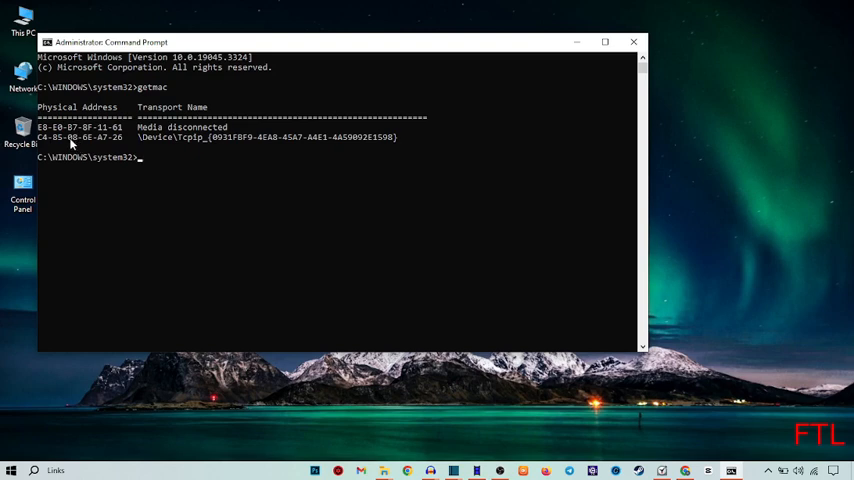
{"action": "mouse_move", "coordinate": [64, 143]}
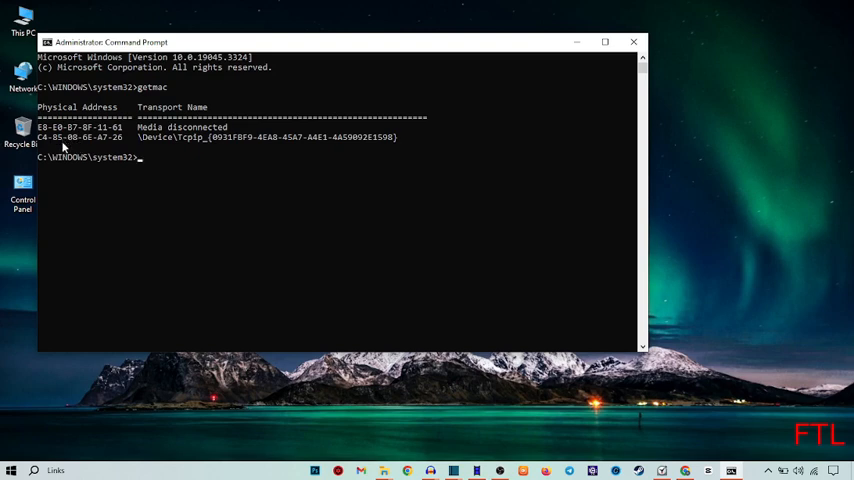
{"action": "mouse_move", "coordinate": [145, 165]}
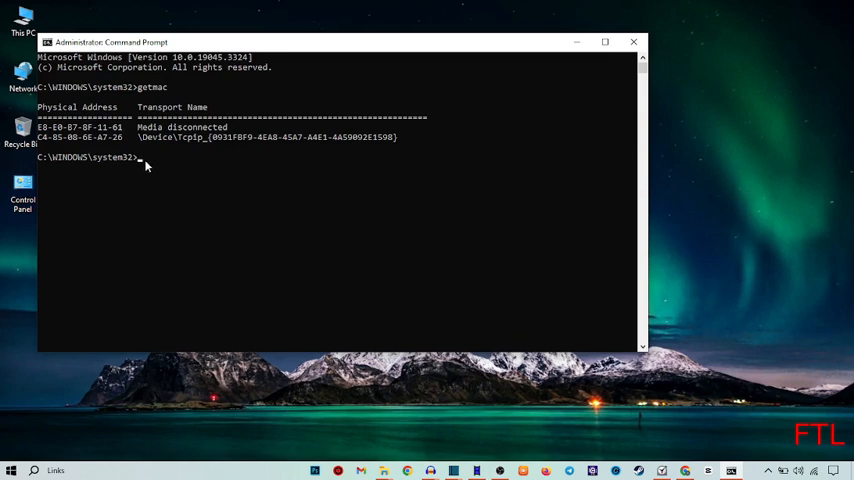
{"action": "mouse_move", "coordinate": [168, 184]}
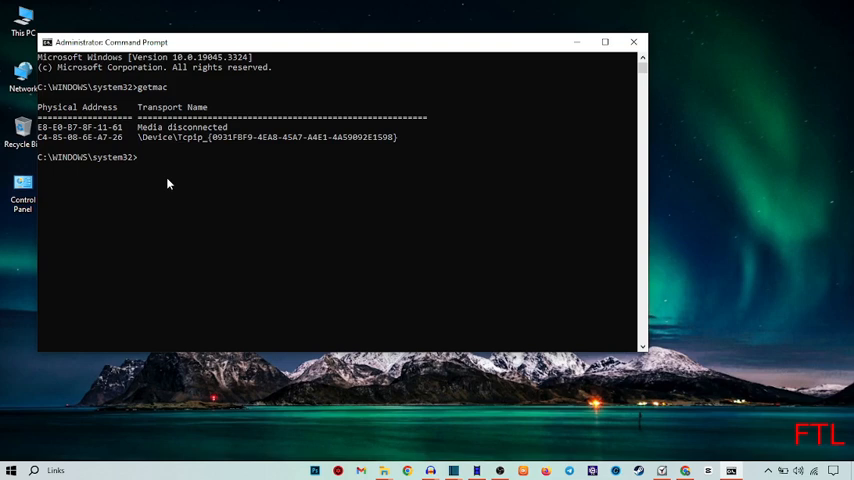
{"action": "mouse_move", "coordinate": [165, 183]}
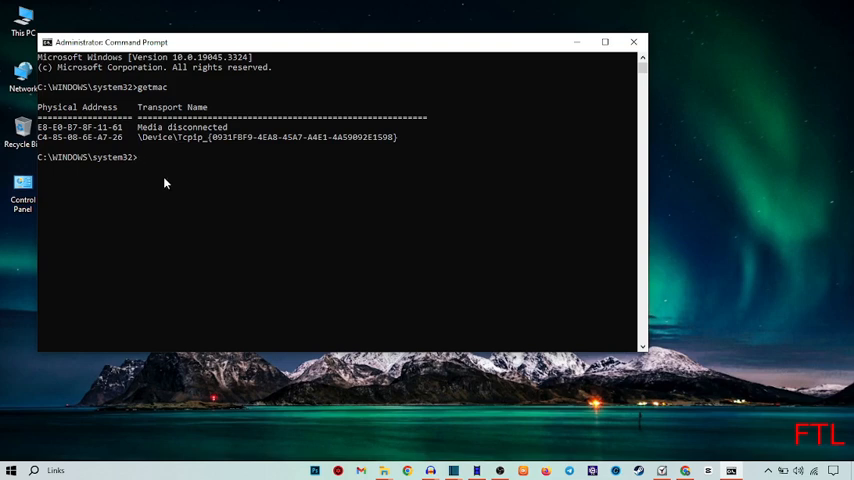
Run 'getmac /v /fo list' for verbose Ethernet and Wi-Fi adapter details
{"action": "type", "text": "getmac"}
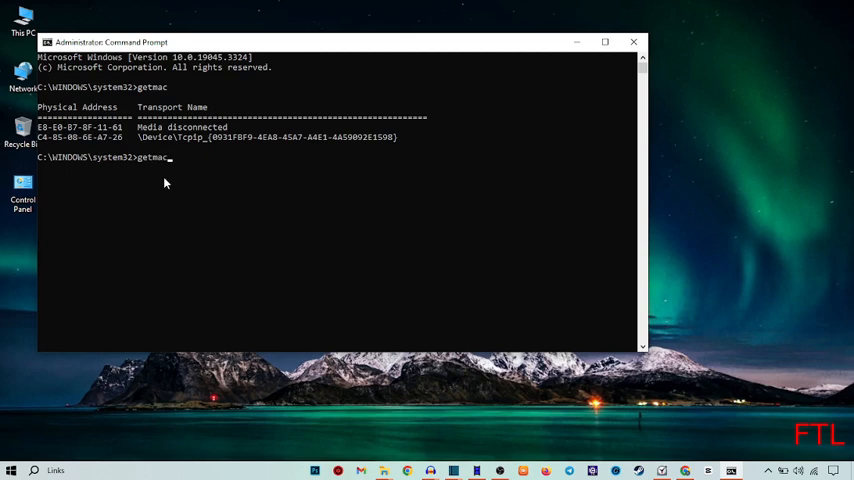
{"action": "type", "text": "v"}
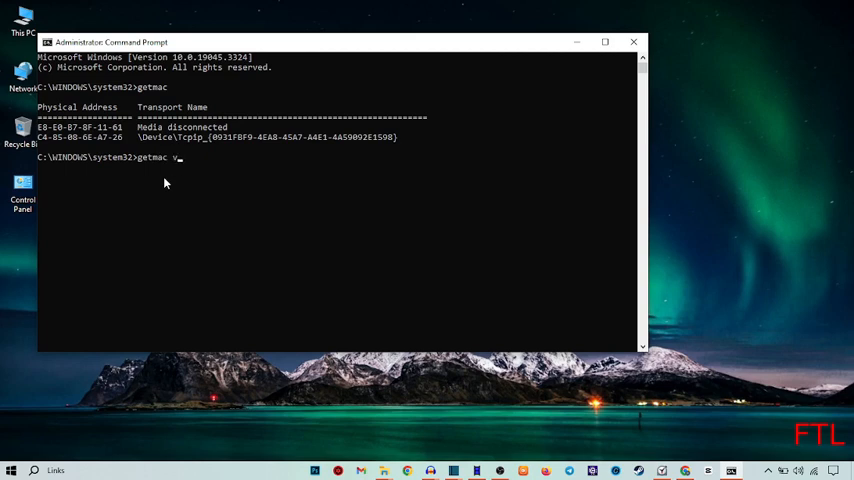
{"action": "key", "text": "Backspace"}
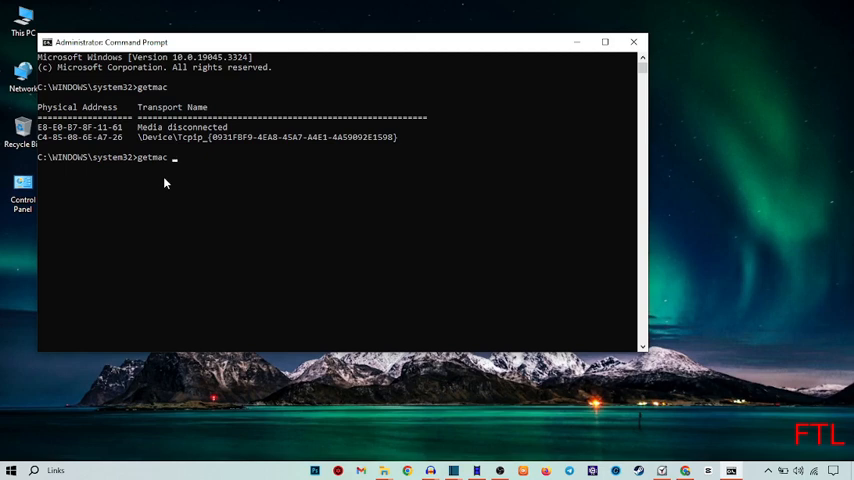
{"action": "type", "text": "/v"}
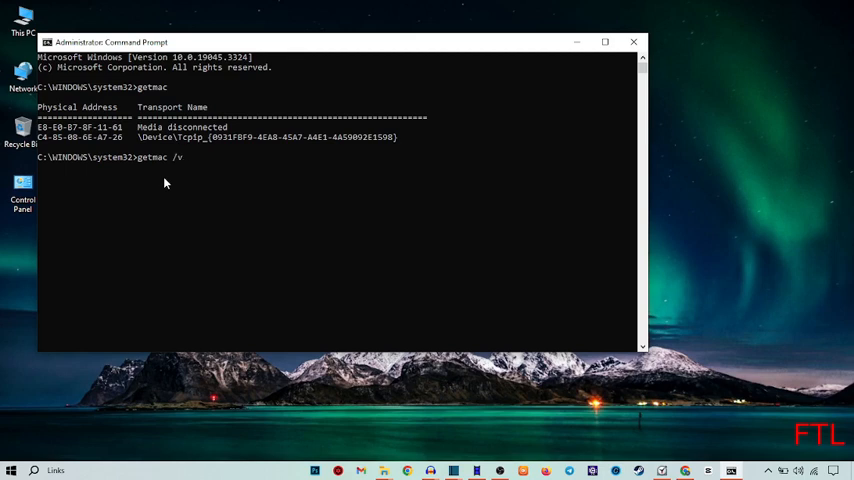
{"action": "type", "text": "/"}
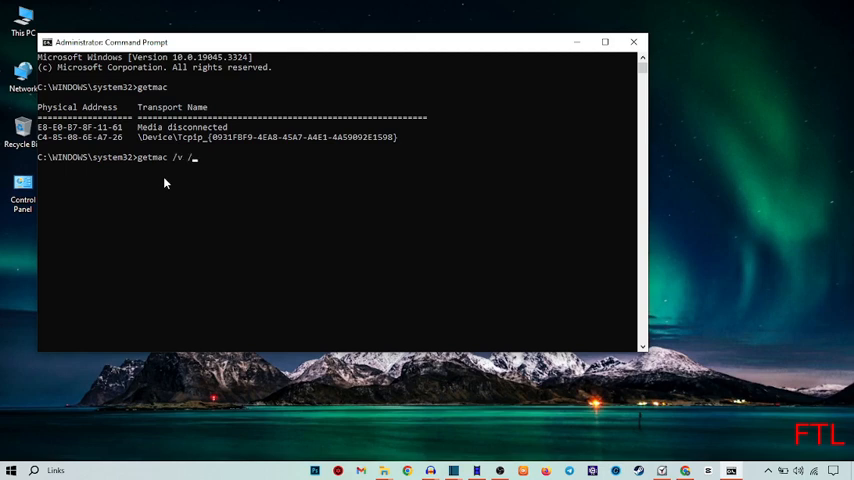
{"action": "type", "text": "fo"}
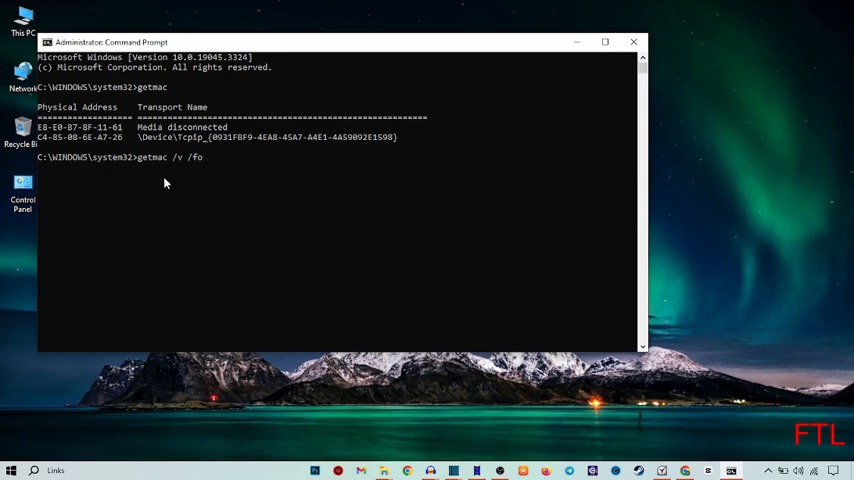
{"action": "type", "text": "list"}
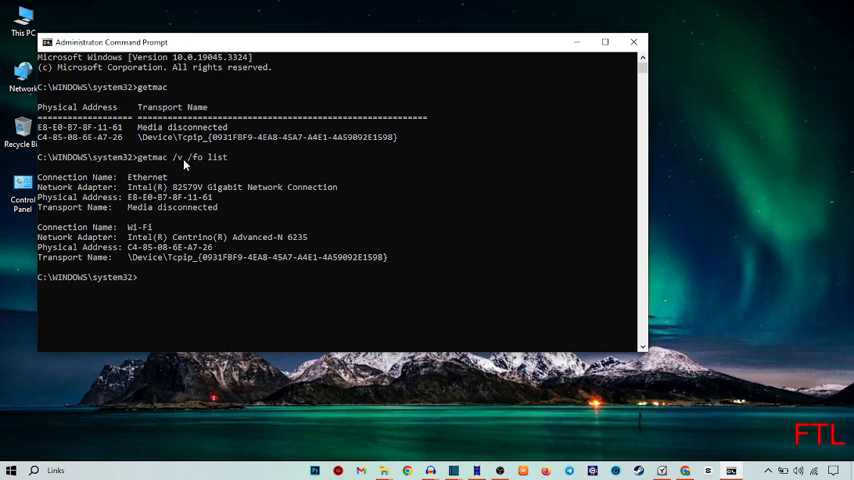
{"action": "mouse_move", "coordinate": [148, 174]}
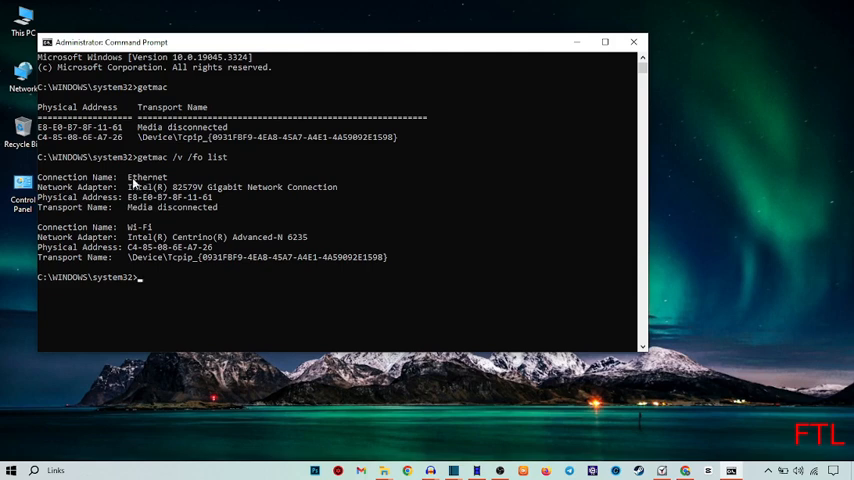
{"action": "mouse_move", "coordinate": [197, 201]}
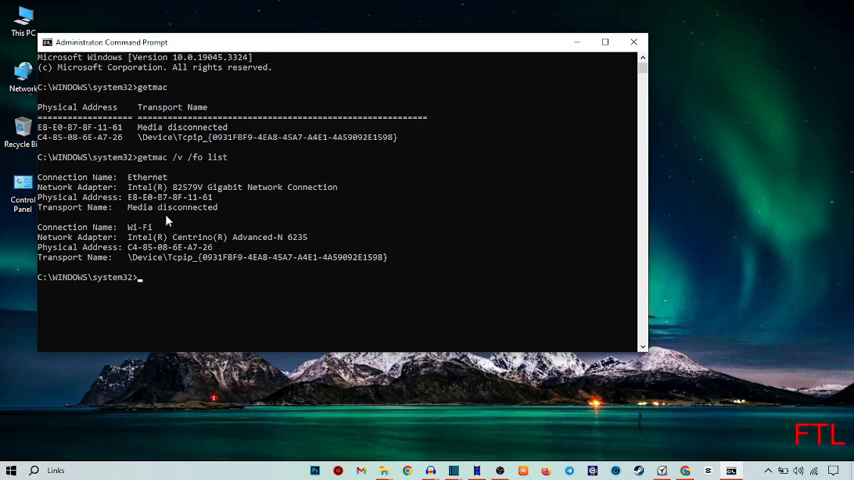
{"action": "mouse_move", "coordinate": [539, 287]}
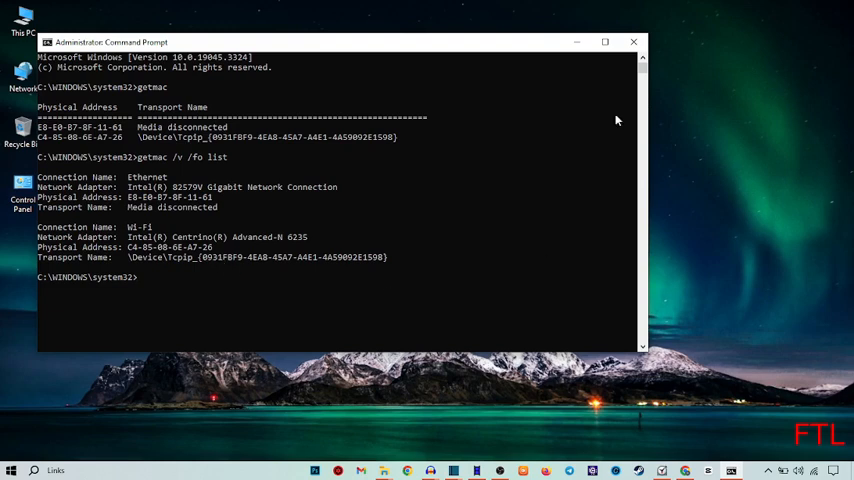
{"action": "mouse_move", "coordinate": [212, 227]}
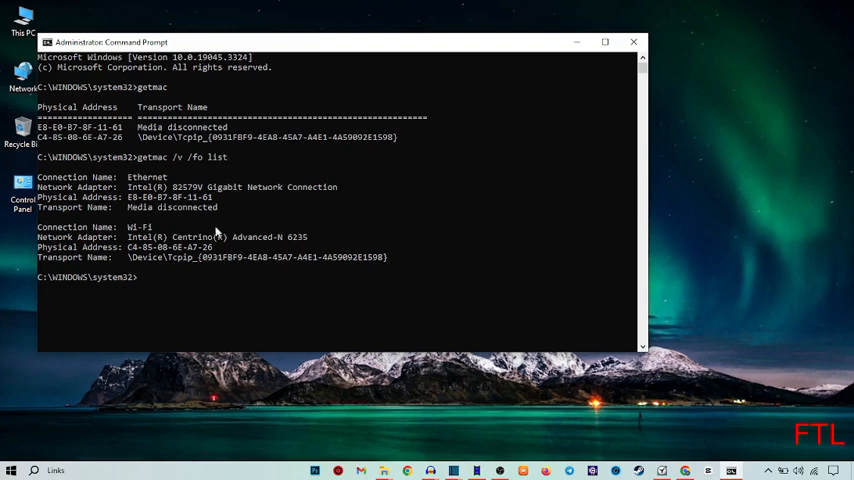
{"action": "mouse_move", "coordinate": [824, 42]}
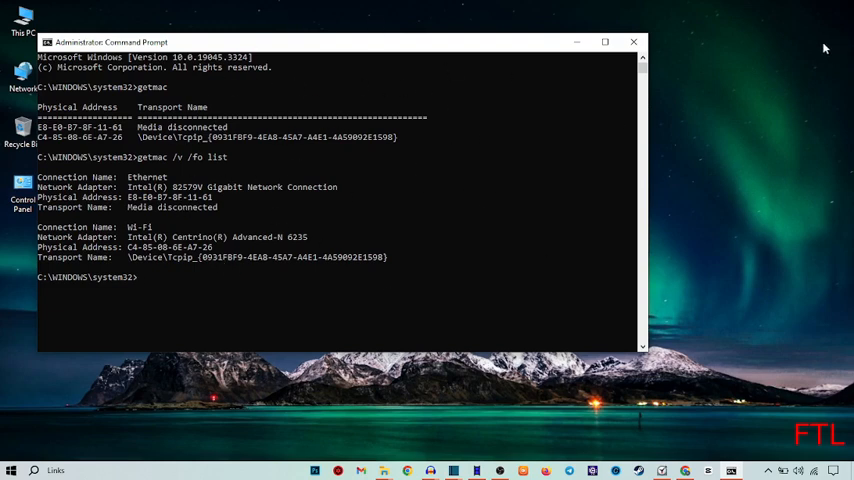
Close the administrator Command Prompt window from its title bar
{"action": "left_click", "coordinate": [633, 42]}
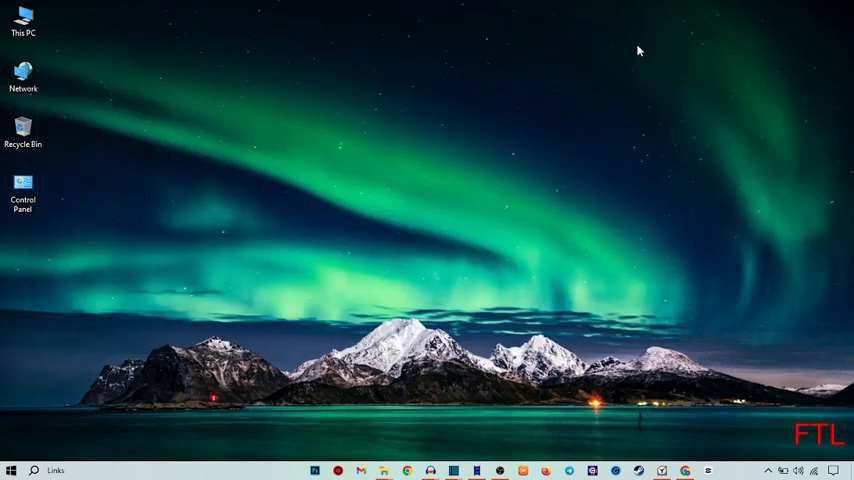
{"action": "mouse_move", "coordinate": [578, 260]}
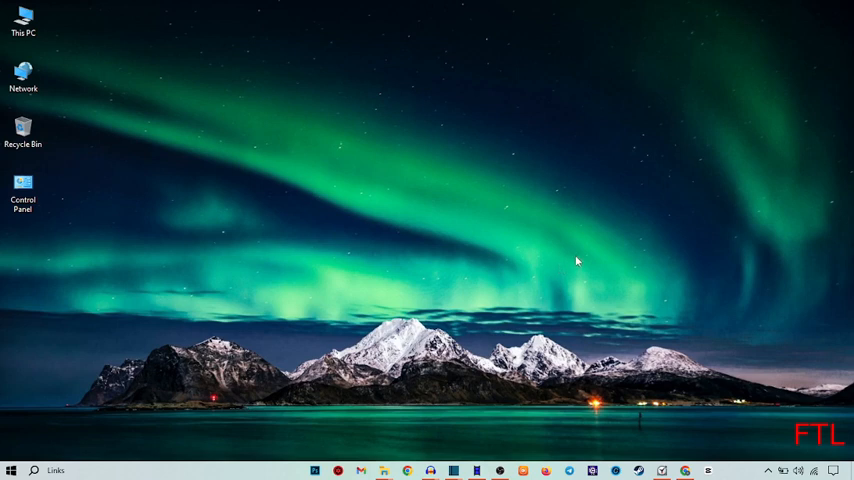
{"action": "mouse_move", "coordinate": [551, 311]}
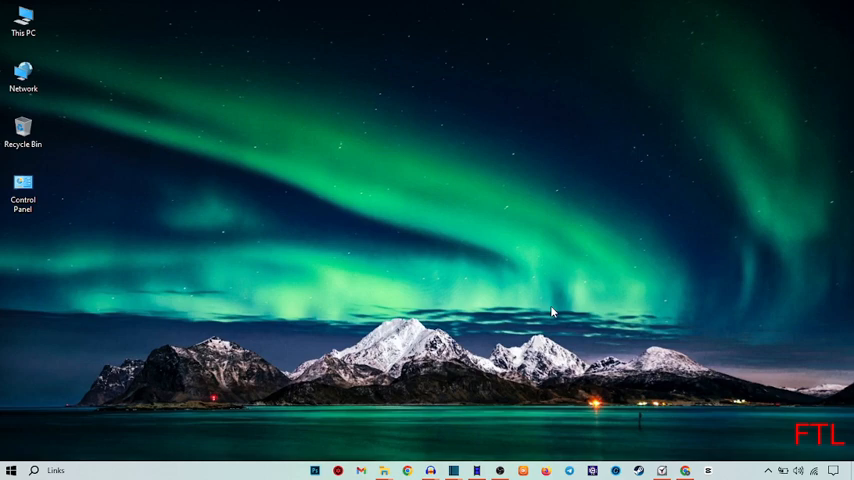
{"action": "mouse_move", "coordinate": [568, 320]}
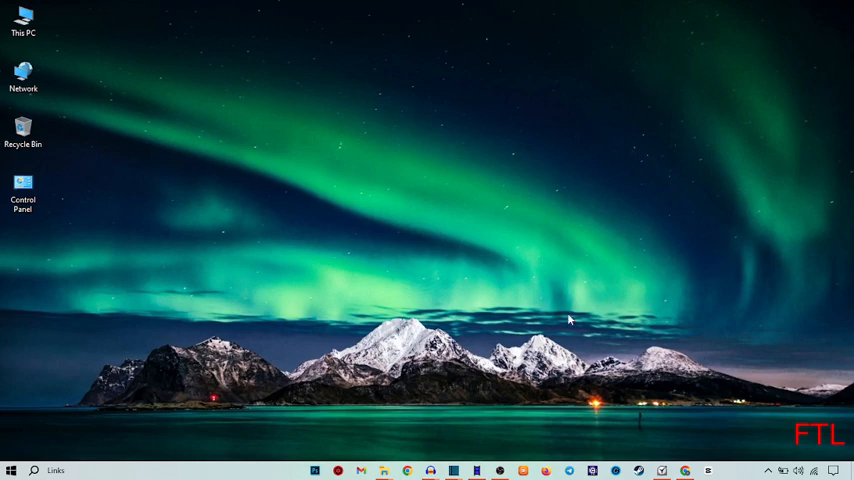